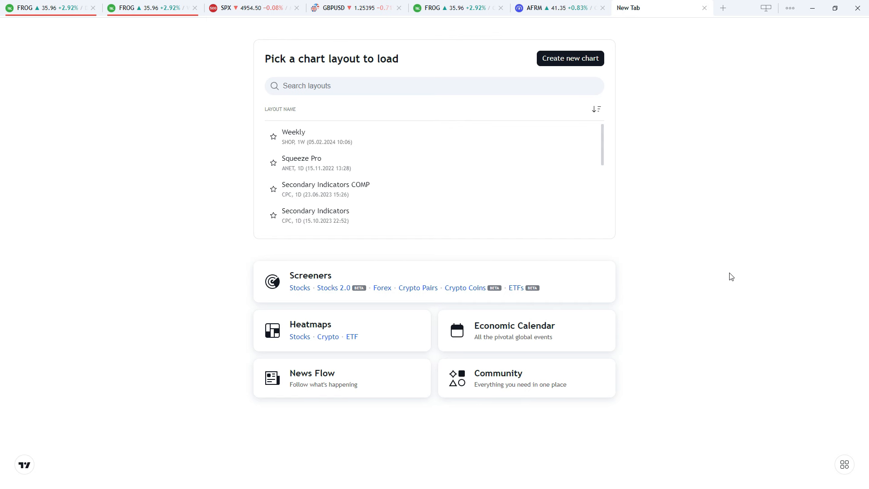
mouse_move(729, 274)
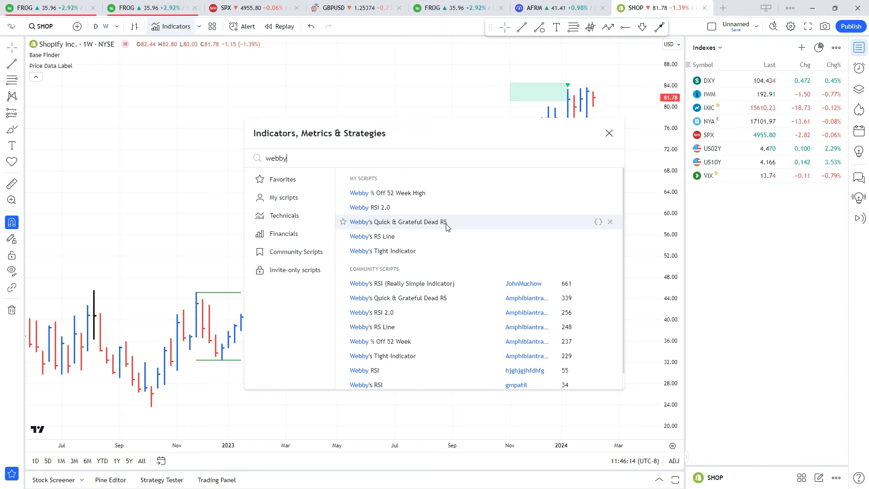
- Add Webby's Quick & Grateful Dead RS indicator to the SHOP weekly chart
click(397, 222)
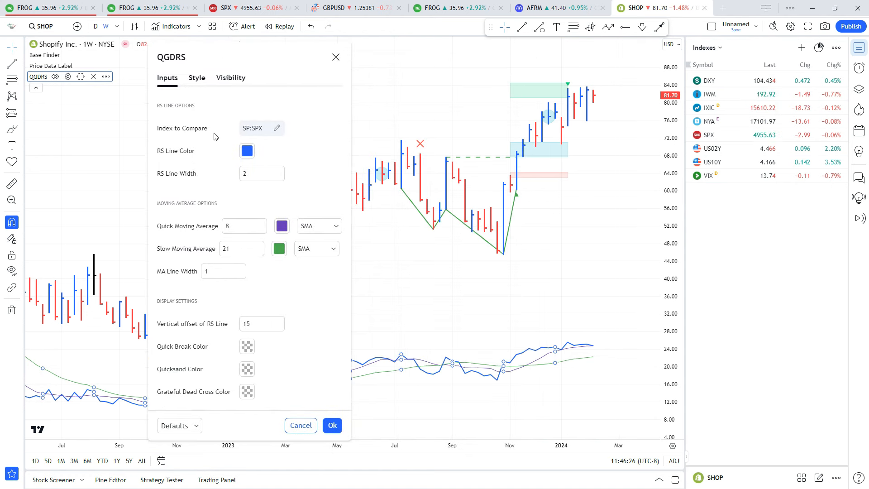